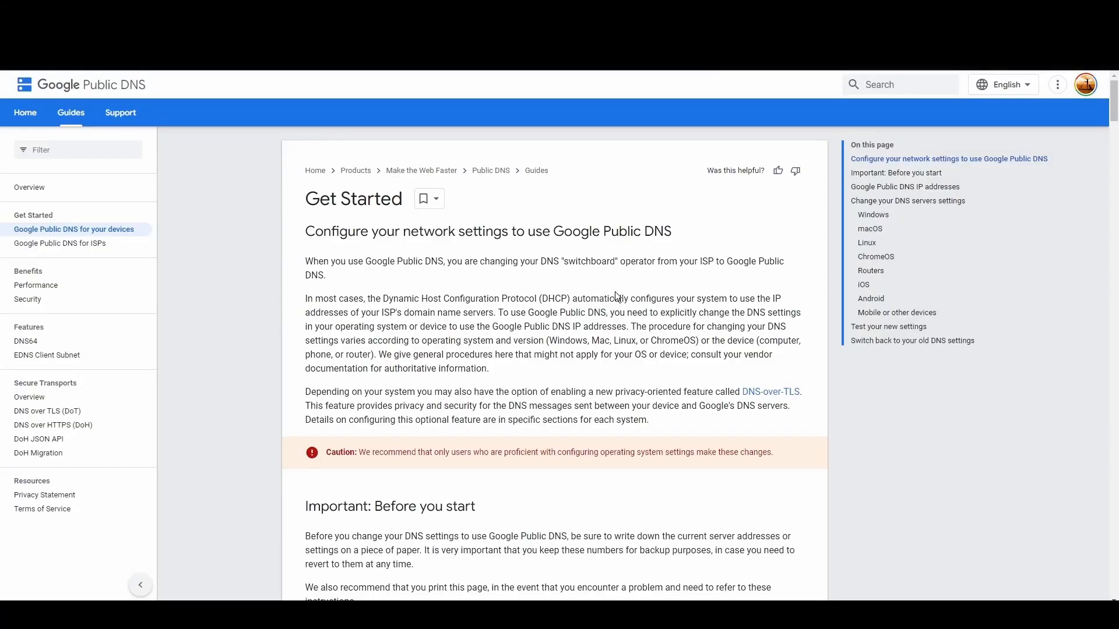
- Scroll to Google Public DNS IP addresses and select the primary IPv4 address 8.8.8.8
scroll("down", 3)
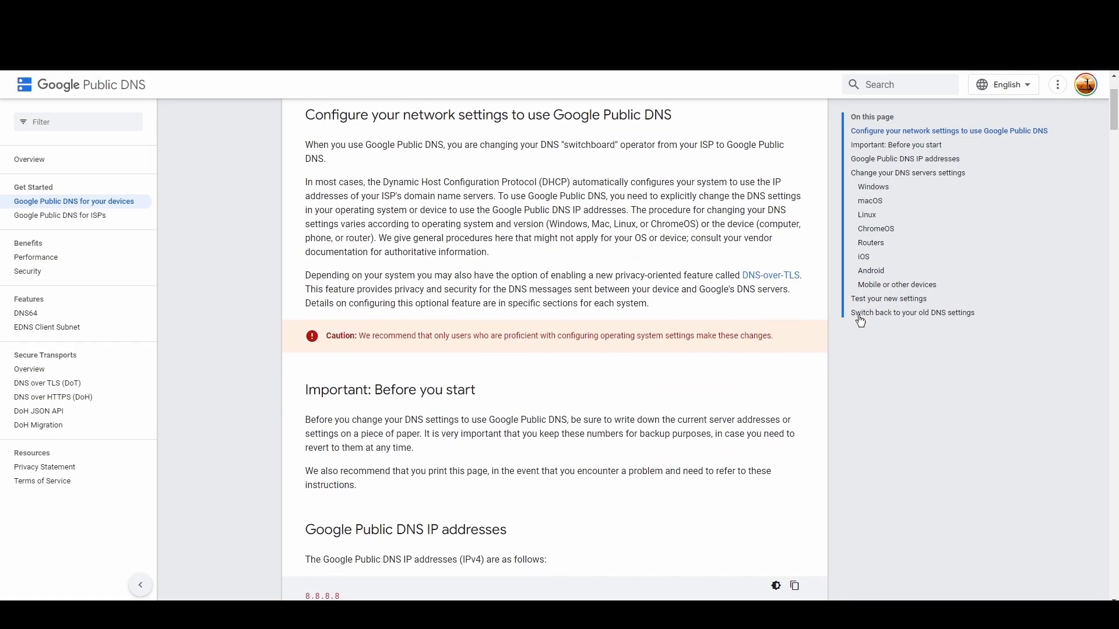
scroll("down", 3)
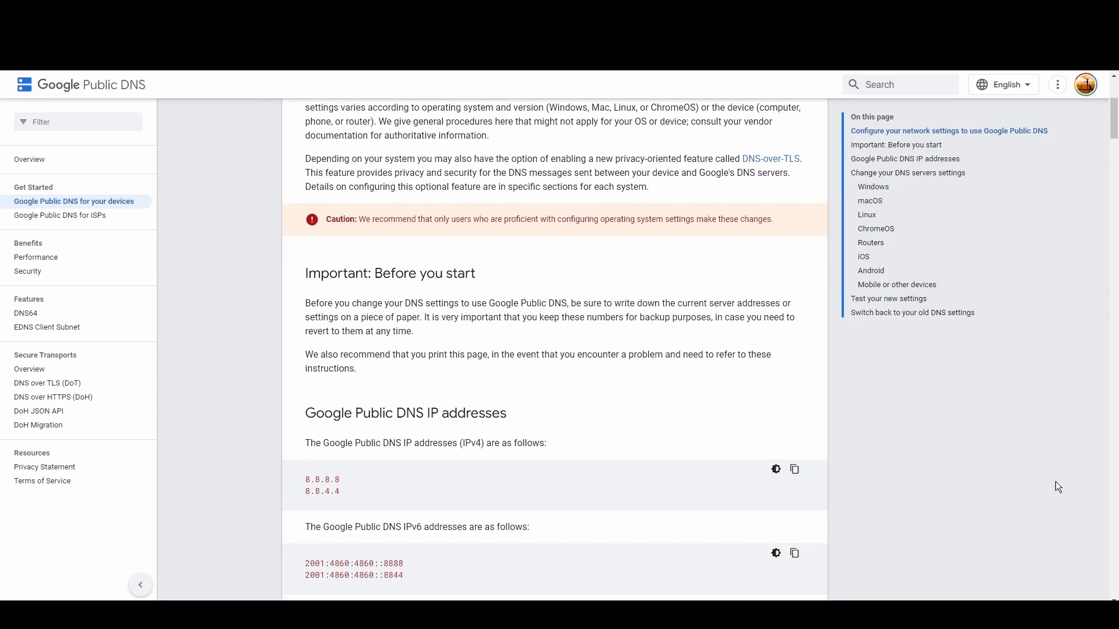
scroll("down", 3)
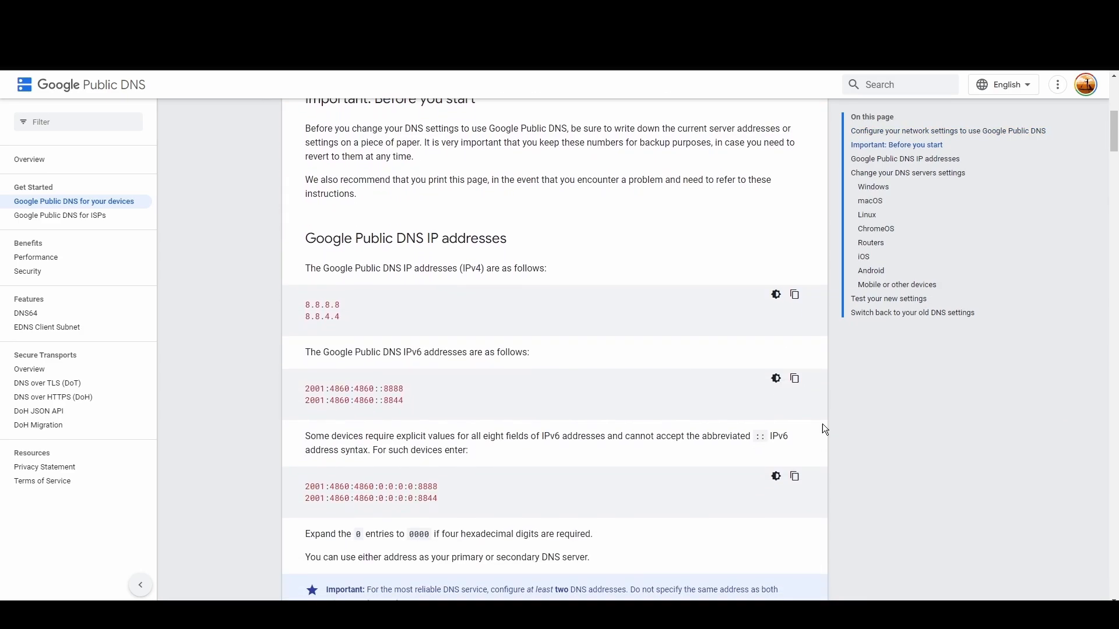
double_click(308, 305)
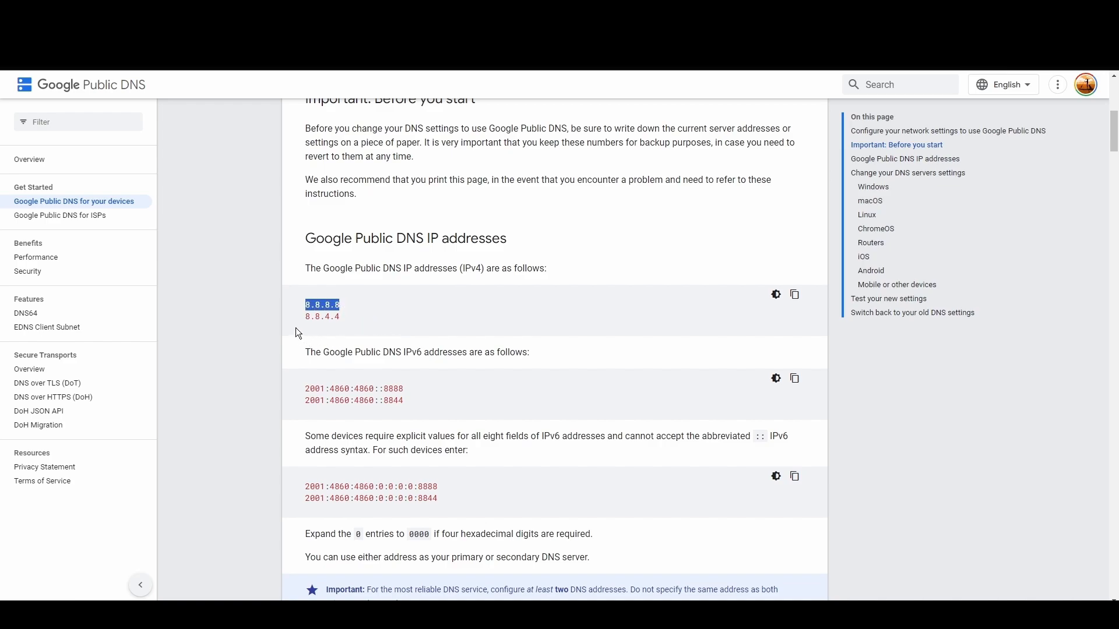
left_click(315, 317)
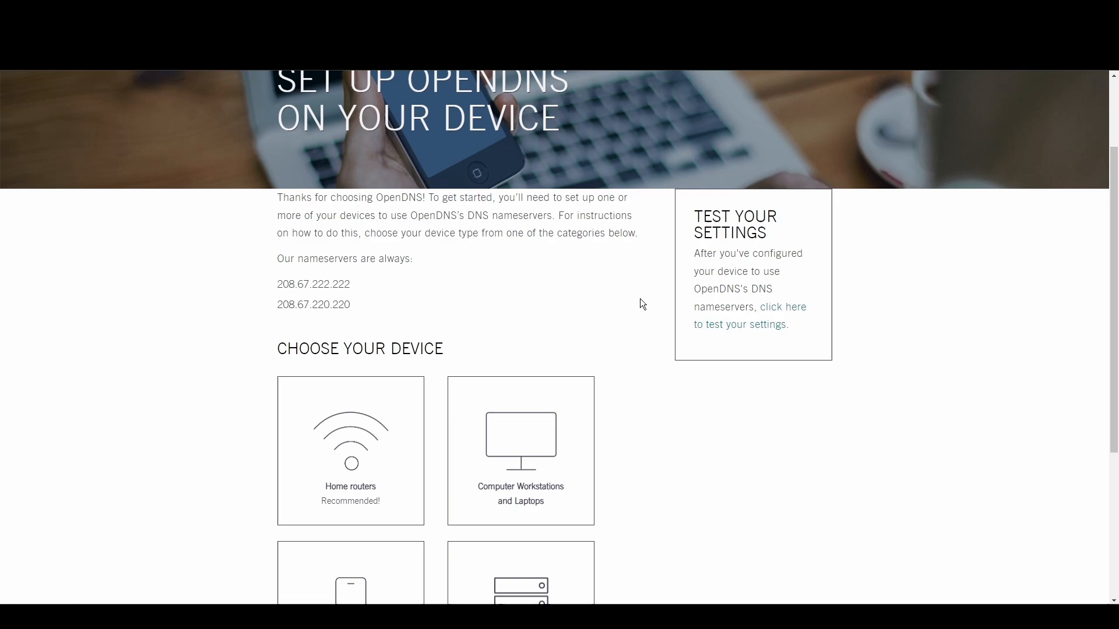
- Test the current DNS settings against OpenDNS nameservers 208.67.222.222 and 208.67.220.220
left_click(782, 307)
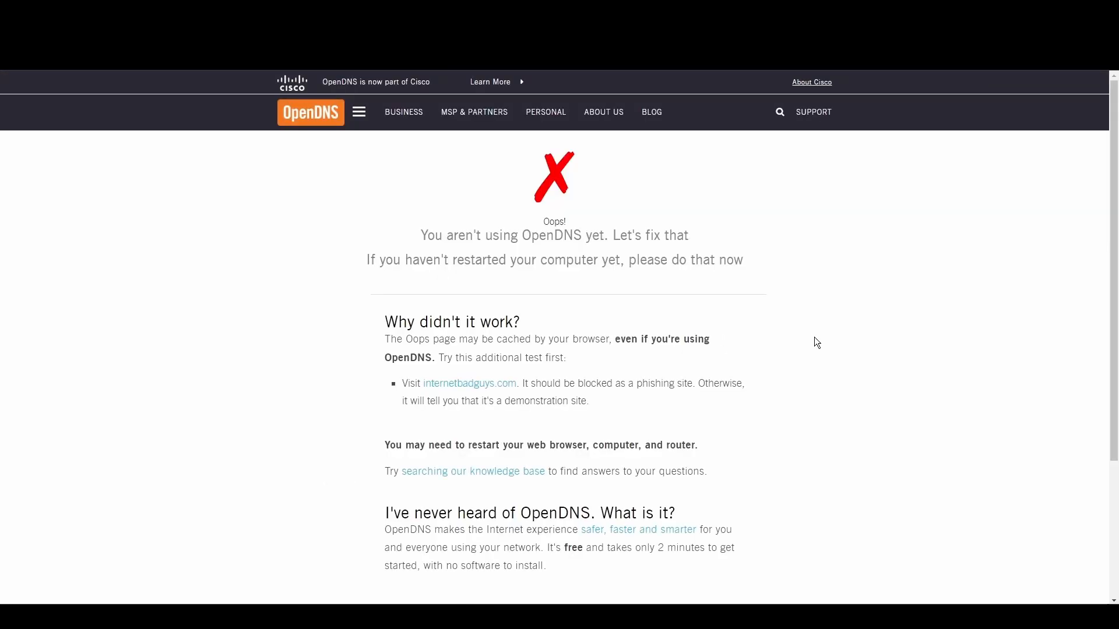
scroll("down", 3)
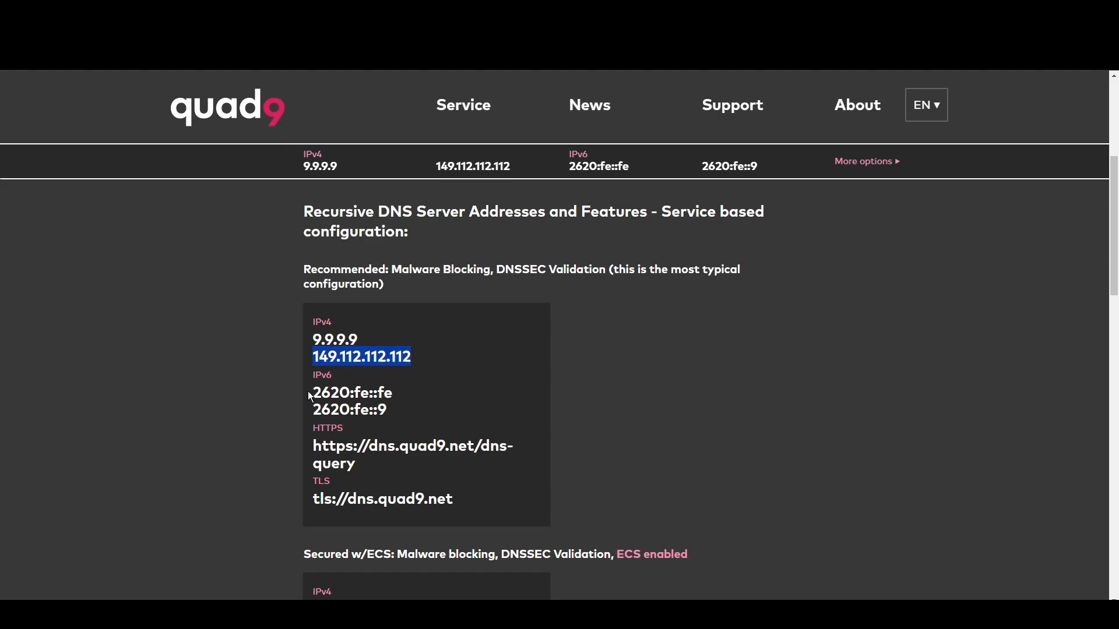
- Scroll to Quad9's recommended configuration listing 9.9.9.9 and 149.112.112.112
scroll("down", 3)
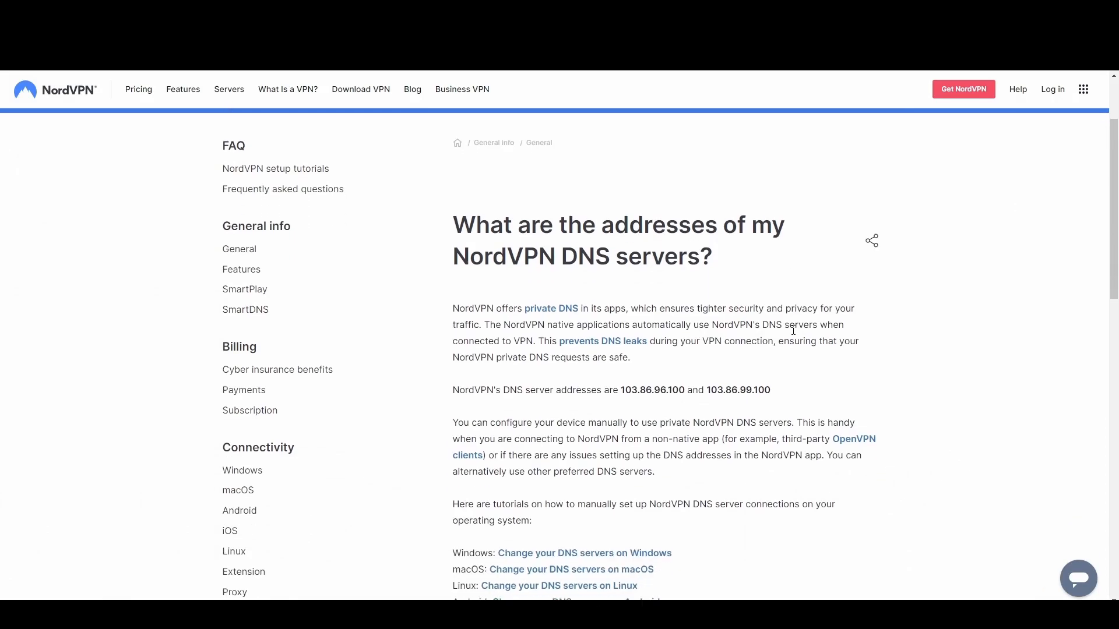
- Scroll NordVPN's FAQ to the DNS addresses 103.86.96.100 and 103.86.99.100
scroll("down", 3)
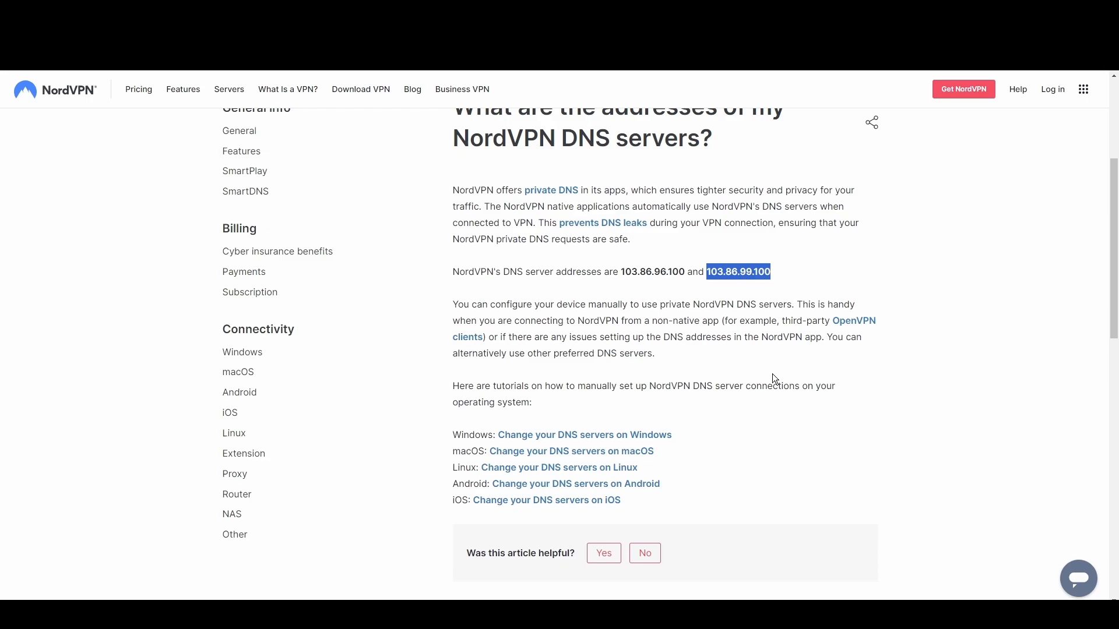
mouse_move(757, 357)
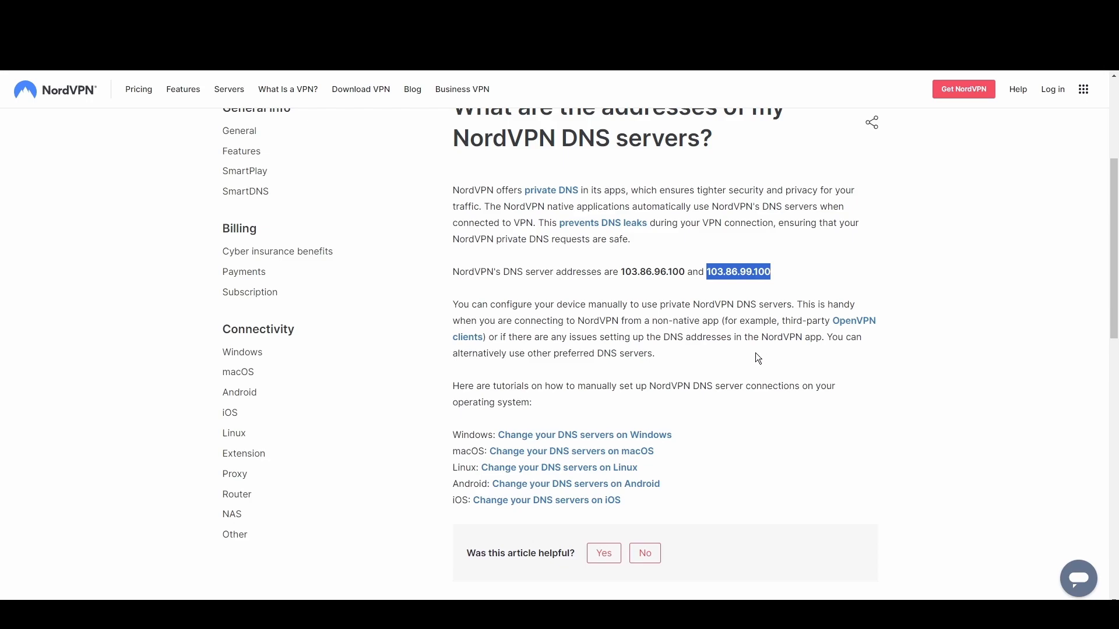